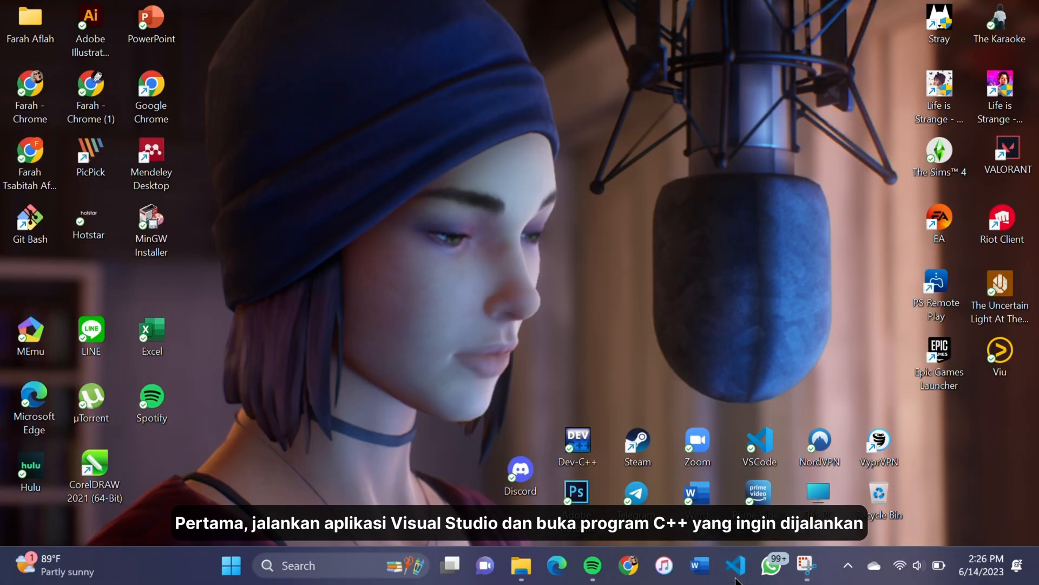
Launch VS Code and run lat4.cpp, getting a 'g++ not recognized' error in the terminal.
left_click(732, 565)
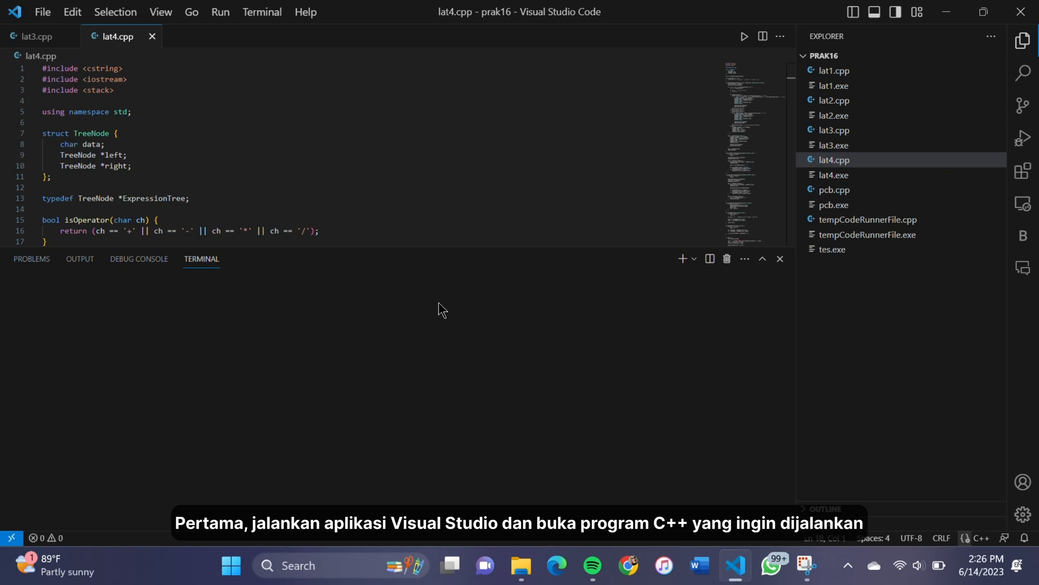
left_click(745, 36)
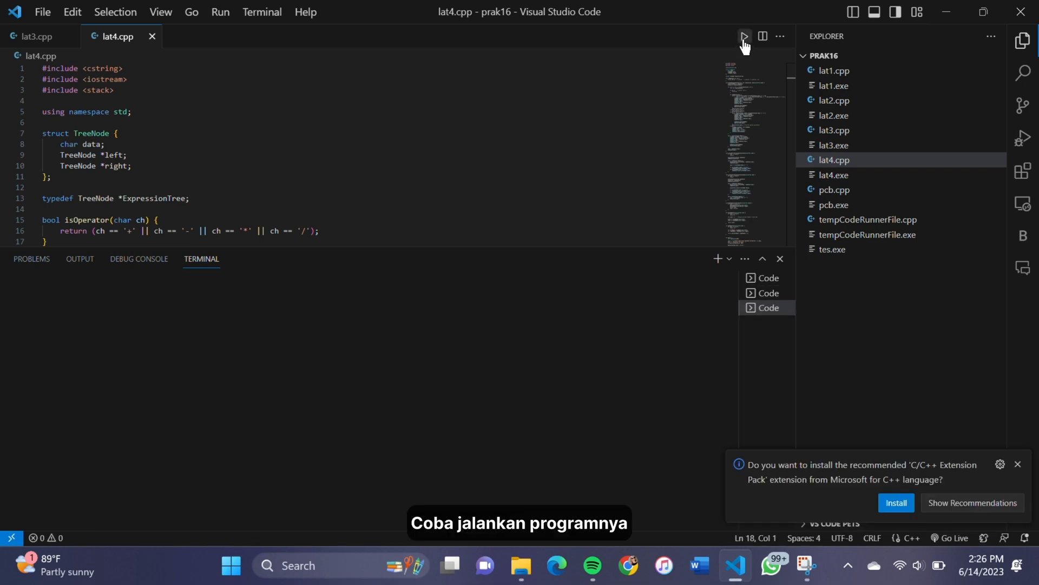
left_click(745, 36)
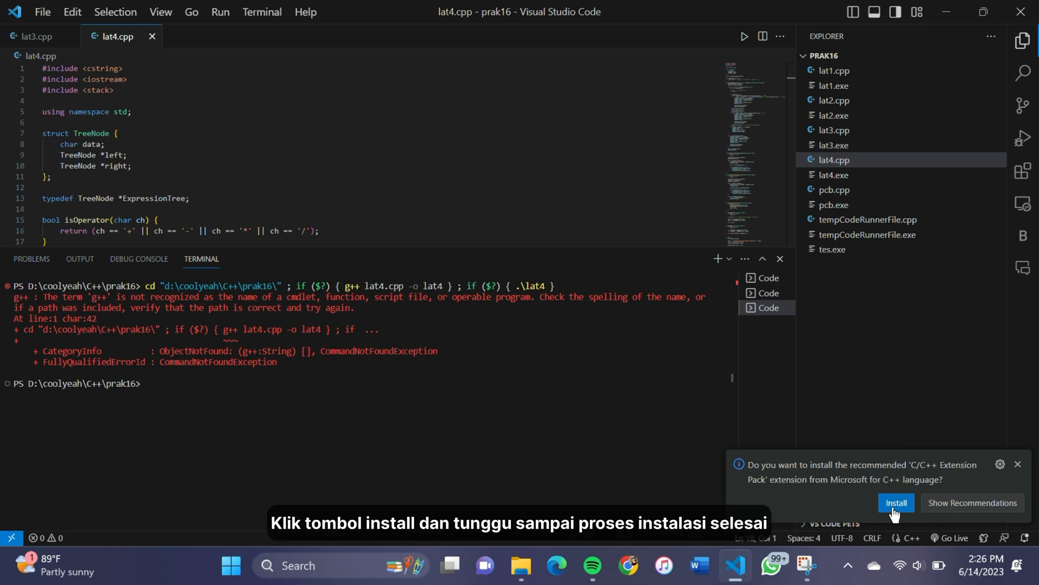
Install the recommended C/C++ Extension Pack and return to lat4.cpp, dismissing the IntelliSense notice.
left_click(897, 503)
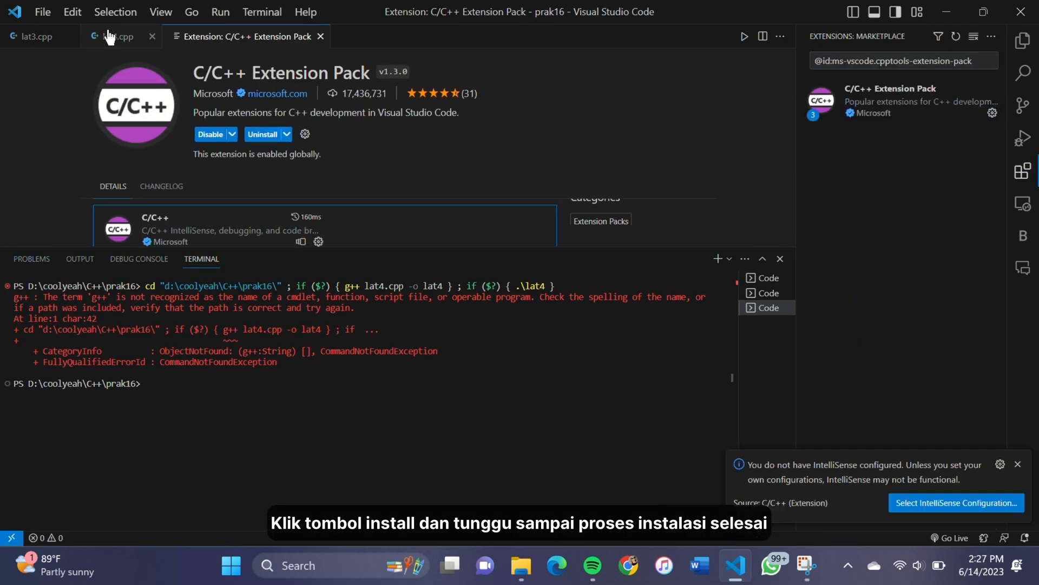
left_click(114, 37)
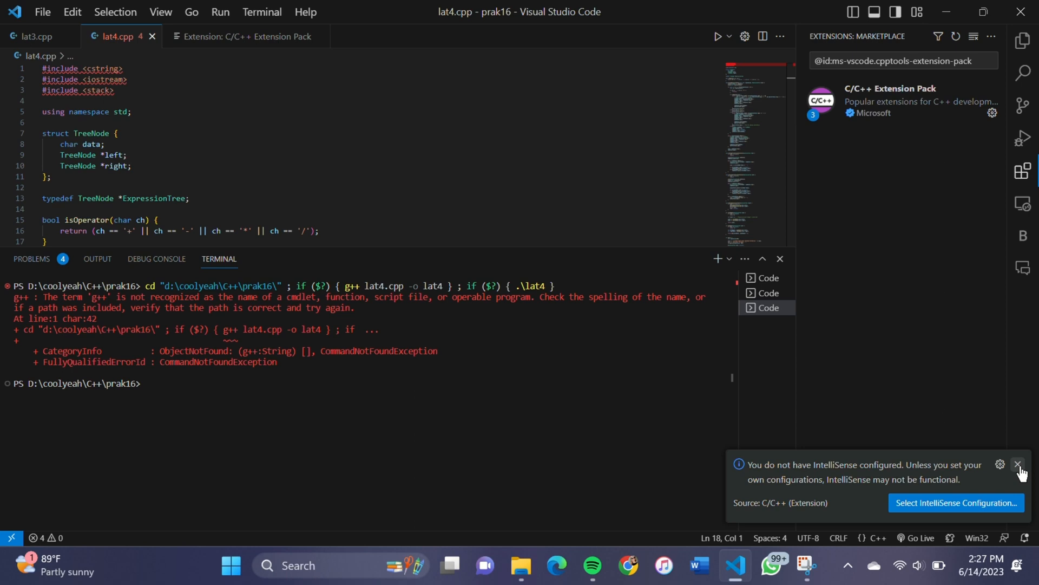
left_click(716, 37)
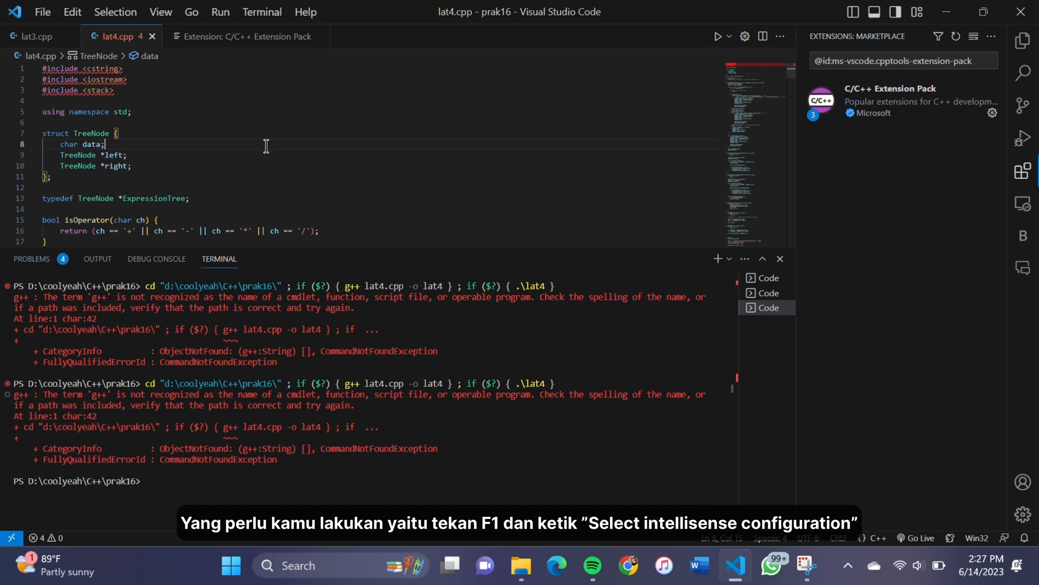
Run the Select IntelliSense Configuration command from the F1 command search.
key("F1")
type(">select intelli")
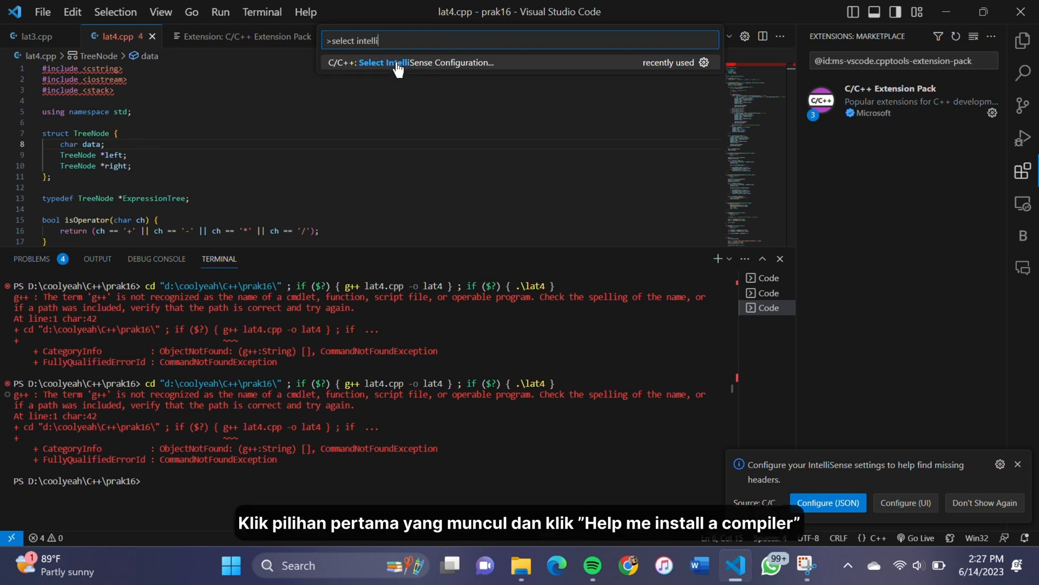
left_click(399, 63)
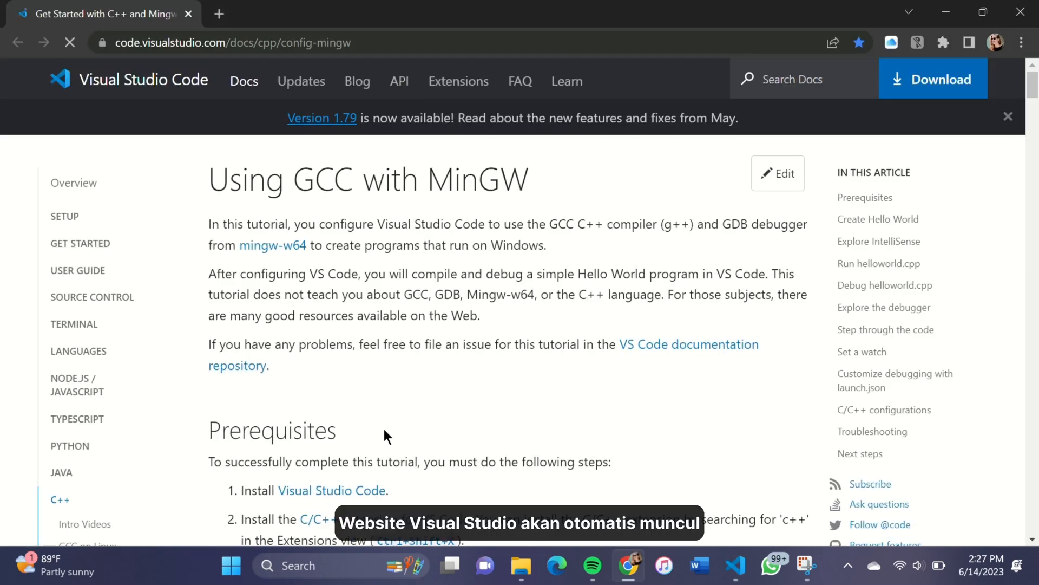
Download the latest MSYS2 installer from the guide's Prerequisites installer link.
scroll("down", 3)
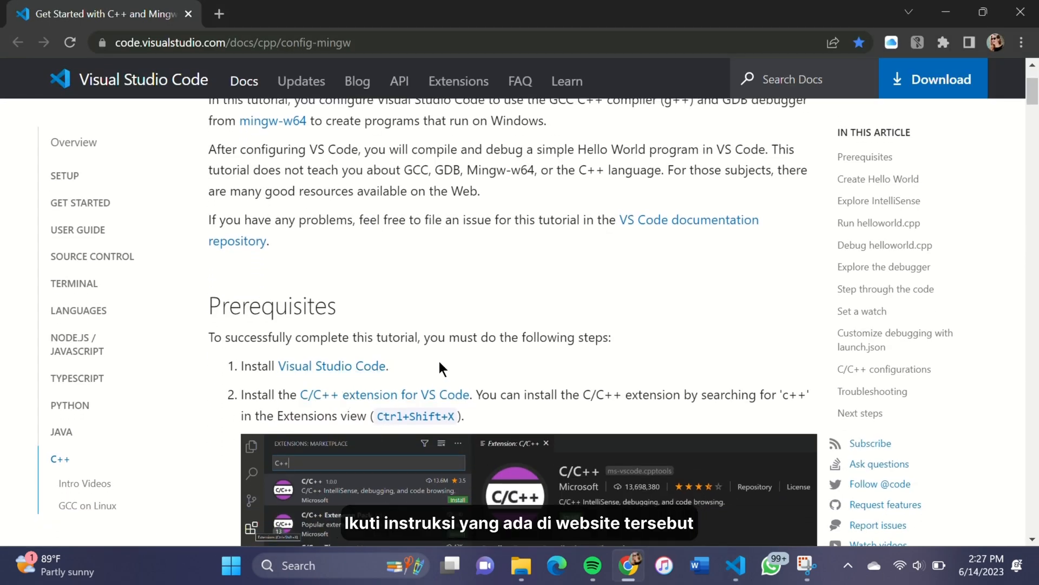
scroll("down", 3)
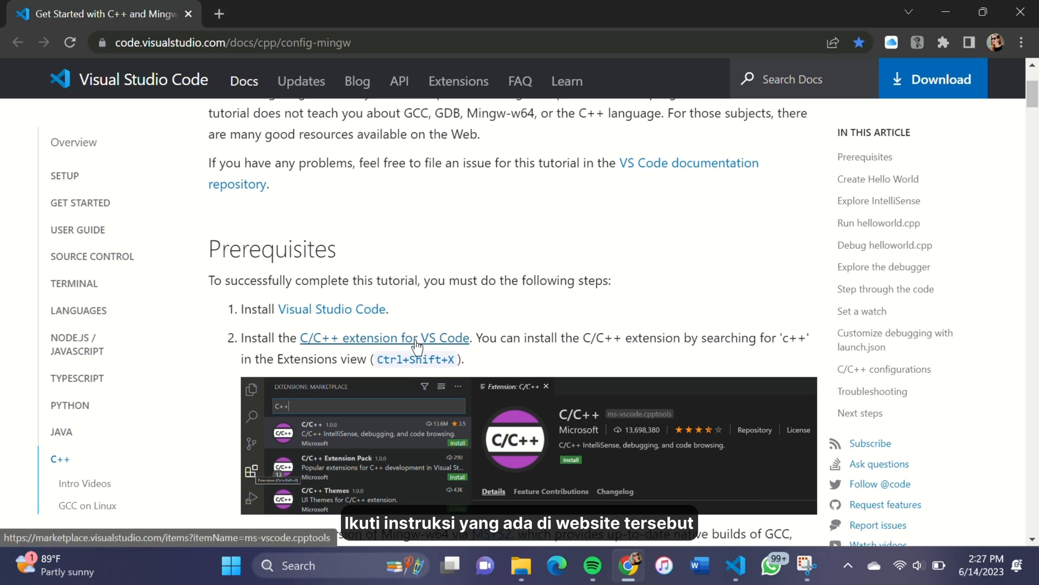
scroll("down", 3)
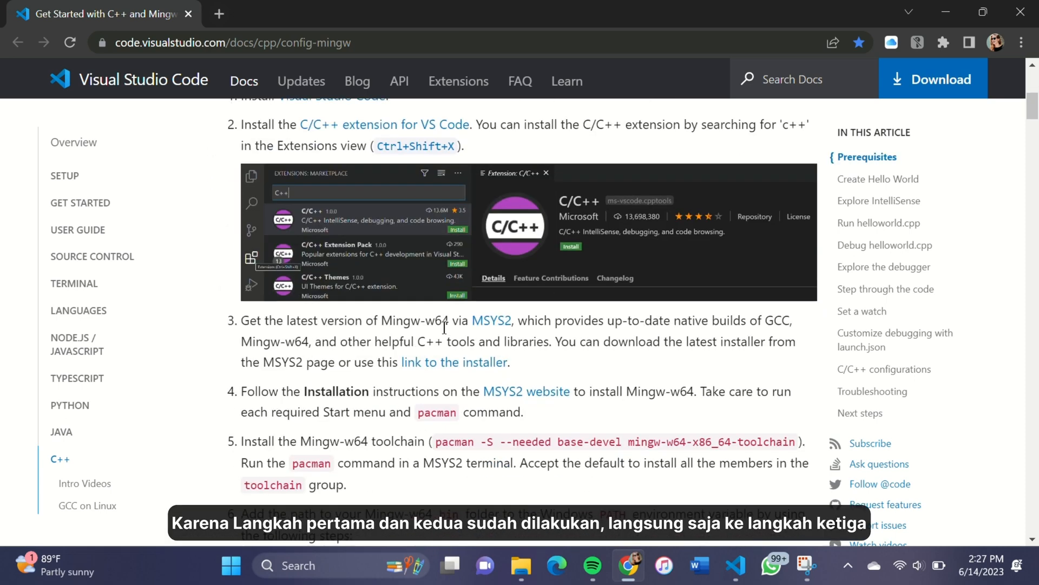
mouse_move(490, 323)
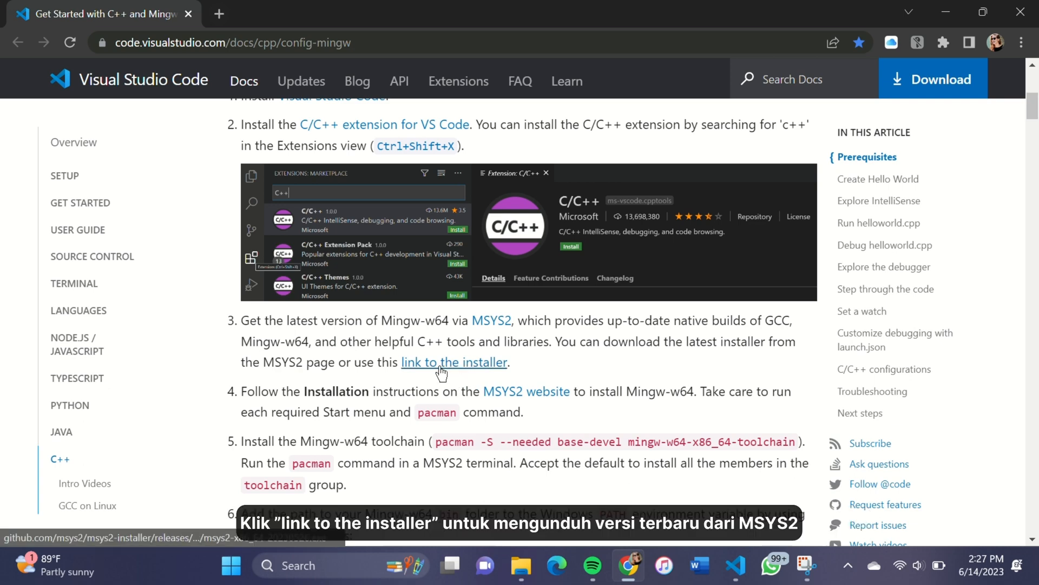
left_click(443, 361)
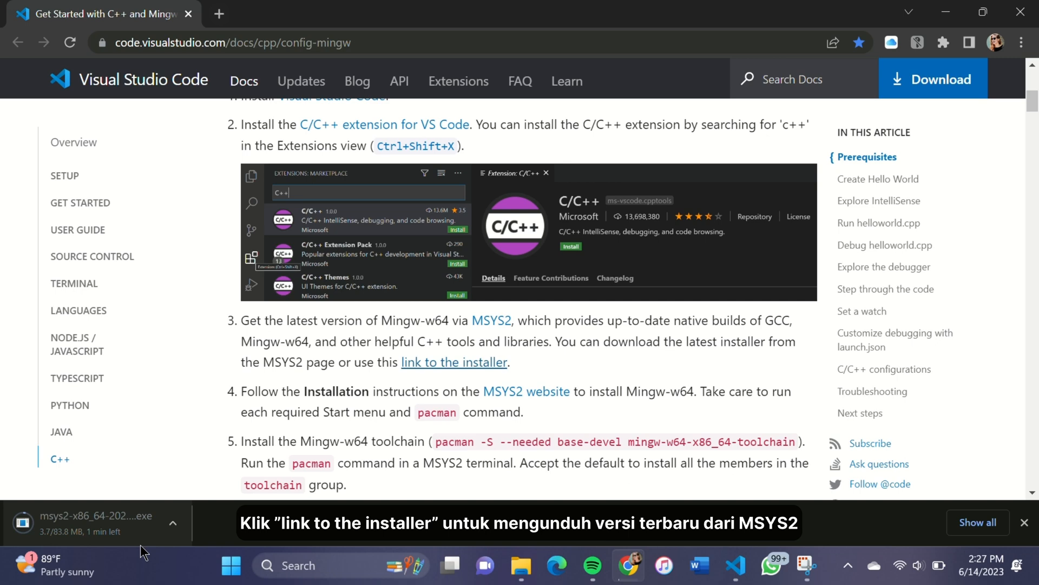
mouse_move(121, 559)
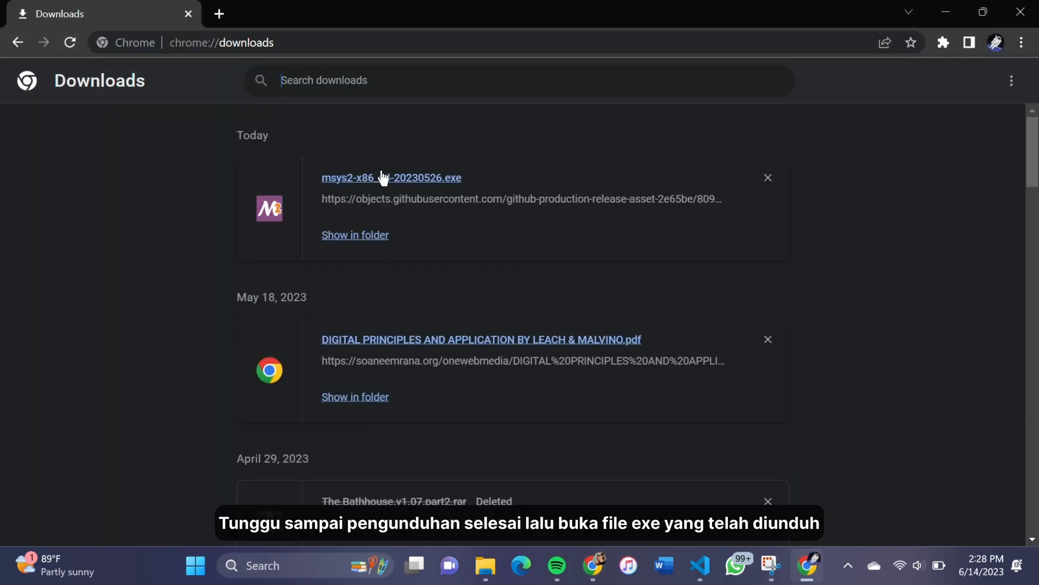
mouse_move(383, 179)
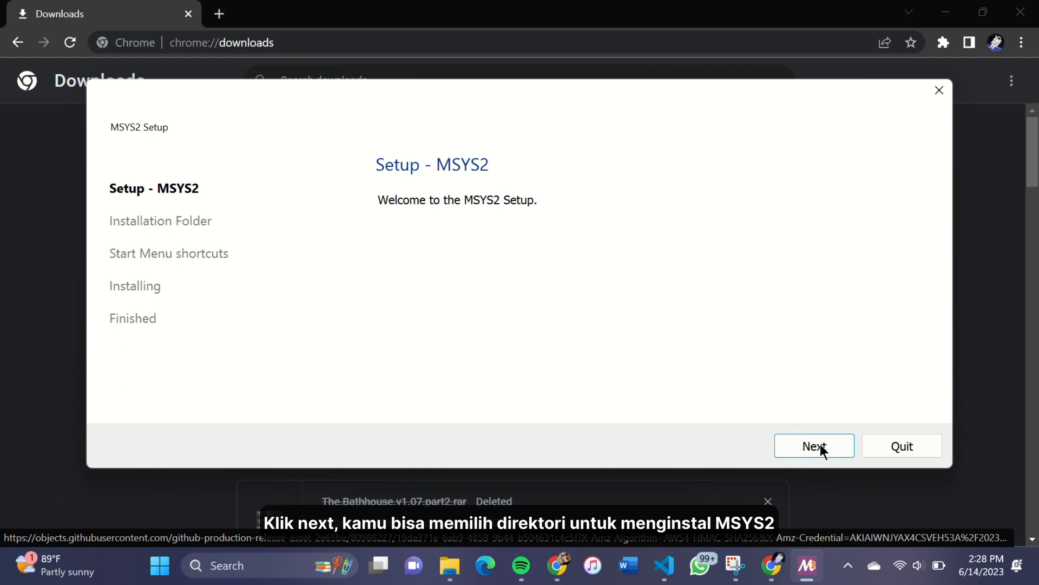
Install MSYS2 with the default C:\msys64 folder and shortcuts, then finish with 'Run MSYS2 now' checked.
left_click(815, 446)
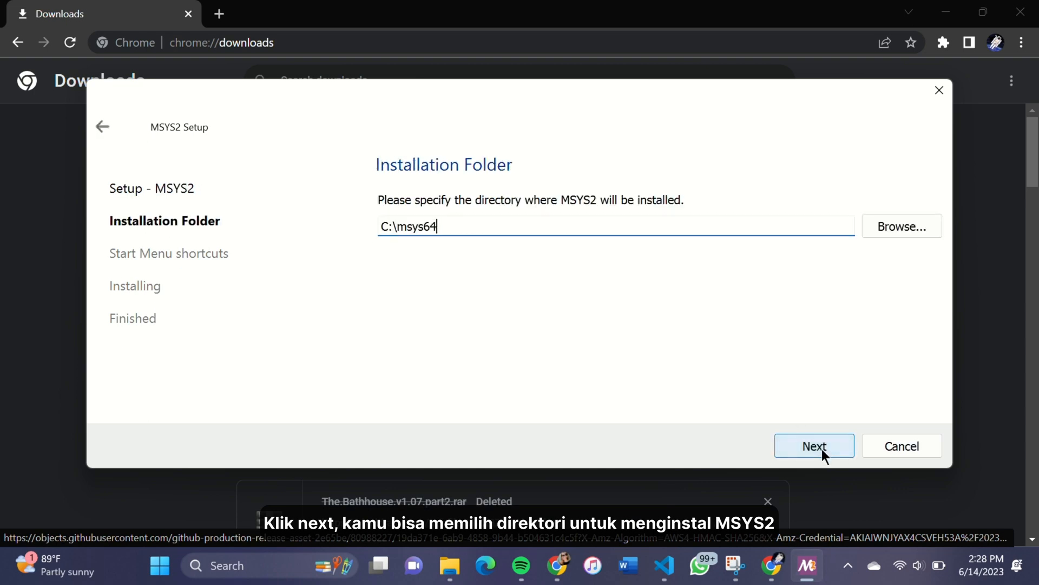
mouse_move(917, 221)
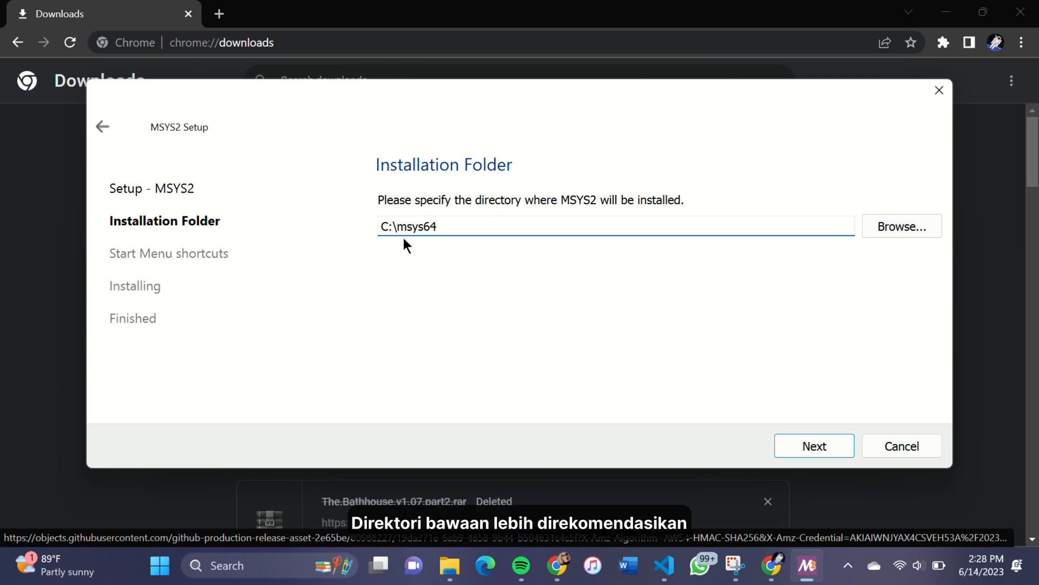
left_click(814, 446)
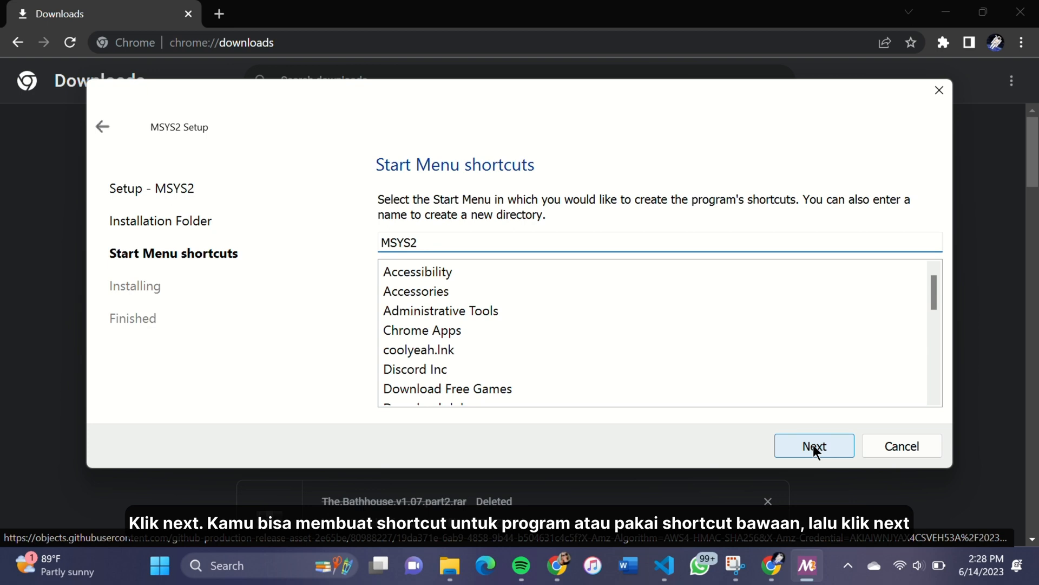
left_click(814, 446)
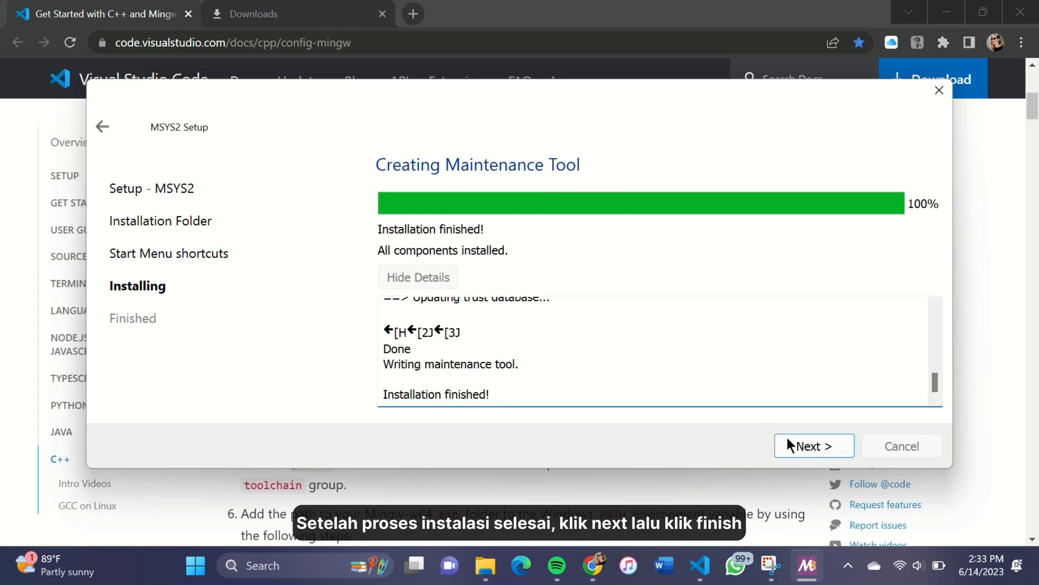
left_click(814, 446)
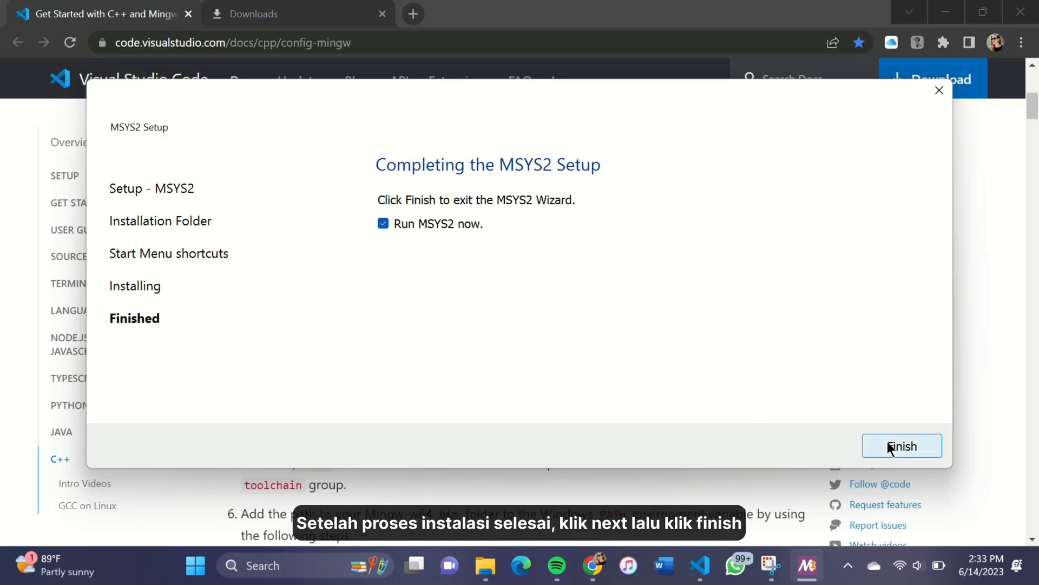
left_click(902, 446)
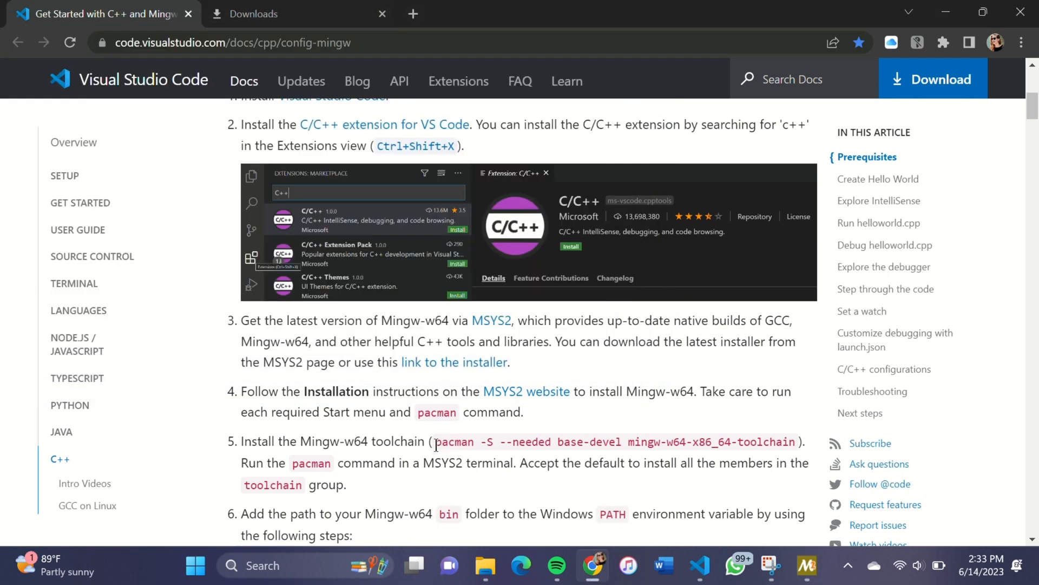
Run the pacman base-devel mingw-w64-x86_64-toolchain command, accepting all 58 default packages.
left_click_drag(437, 442, 742, 442)
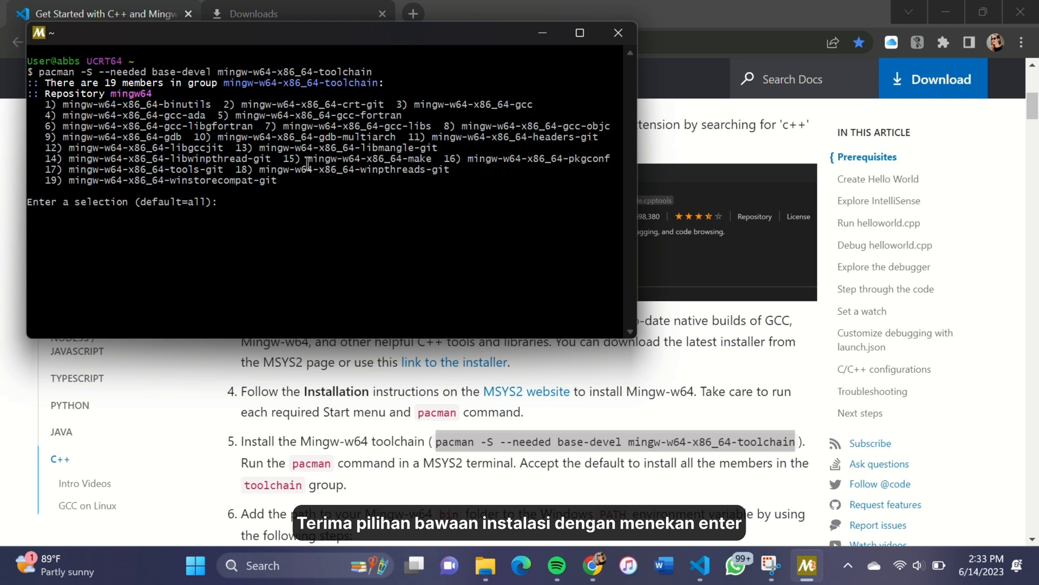
key("enter")
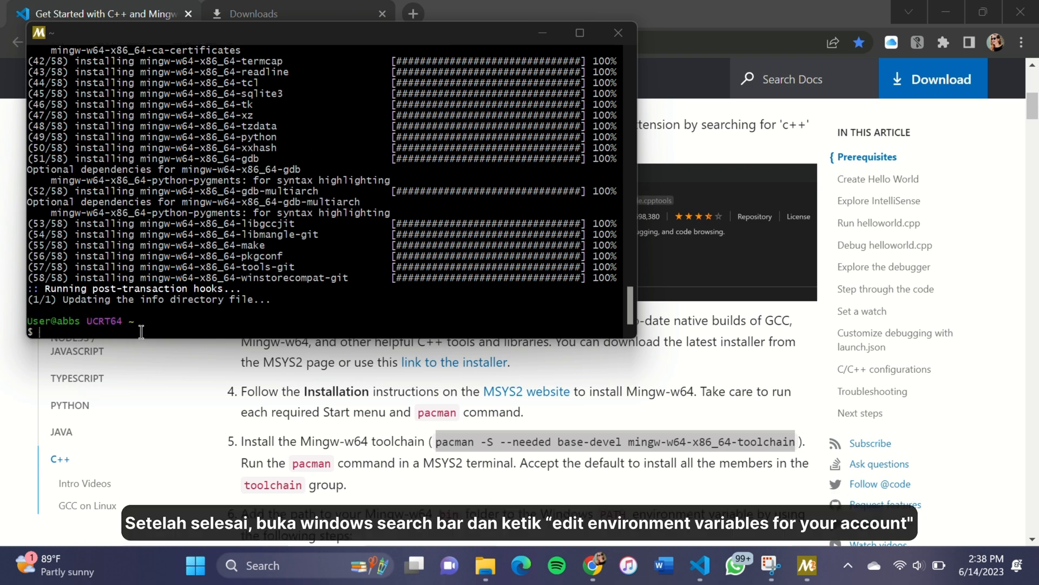
Find 'edit environment variables for your account' via Windows search and edit the user Path variable.
left_click(618, 32)
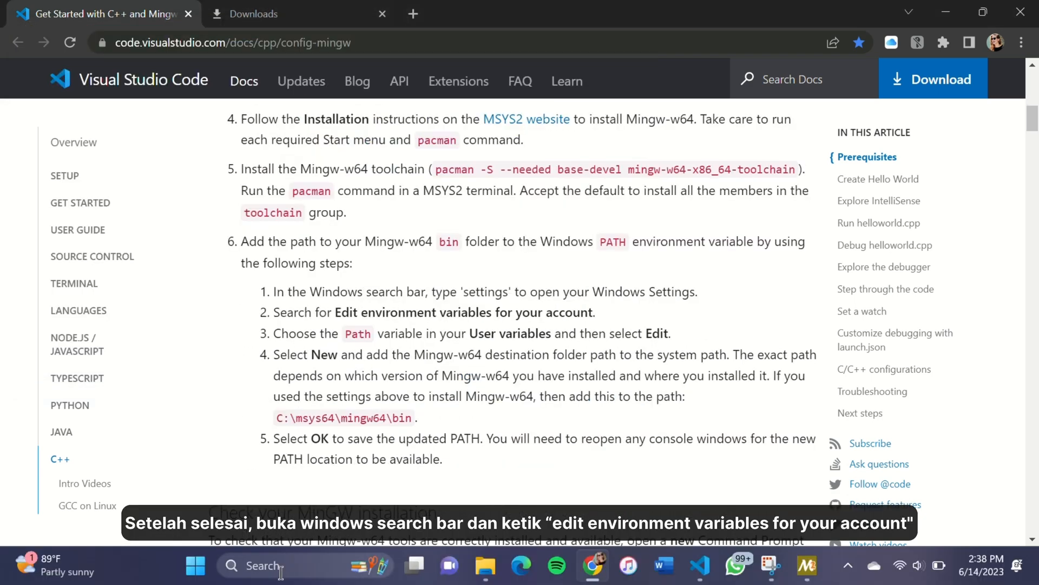
type("edit env")
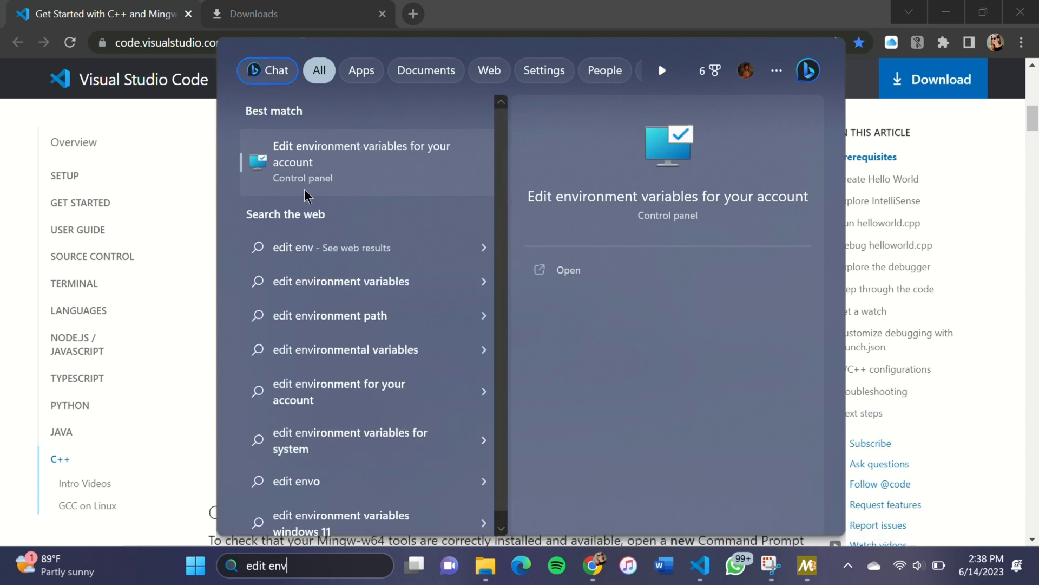
left_click(361, 154)
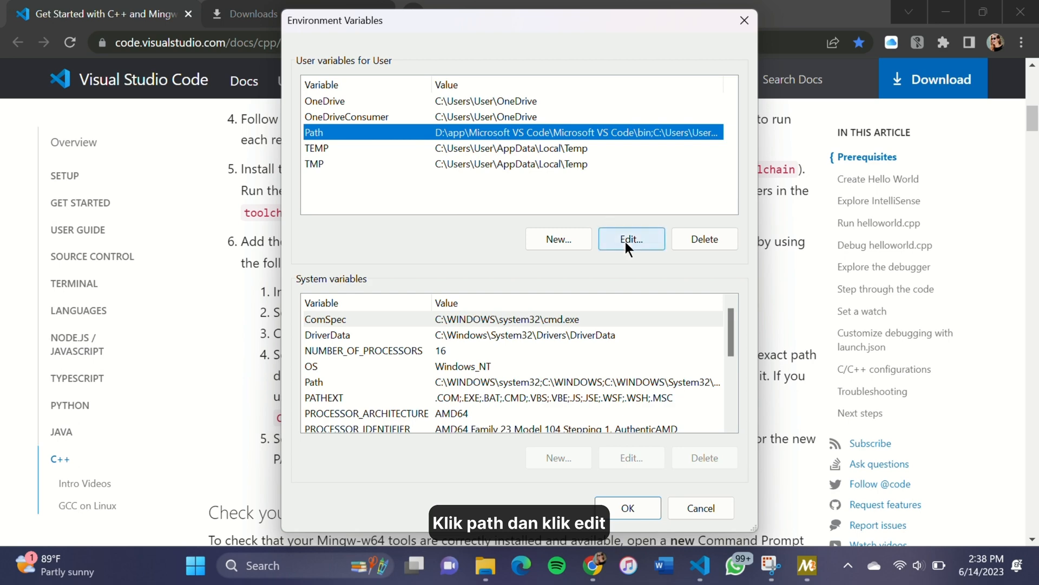
left_click(632, 239)
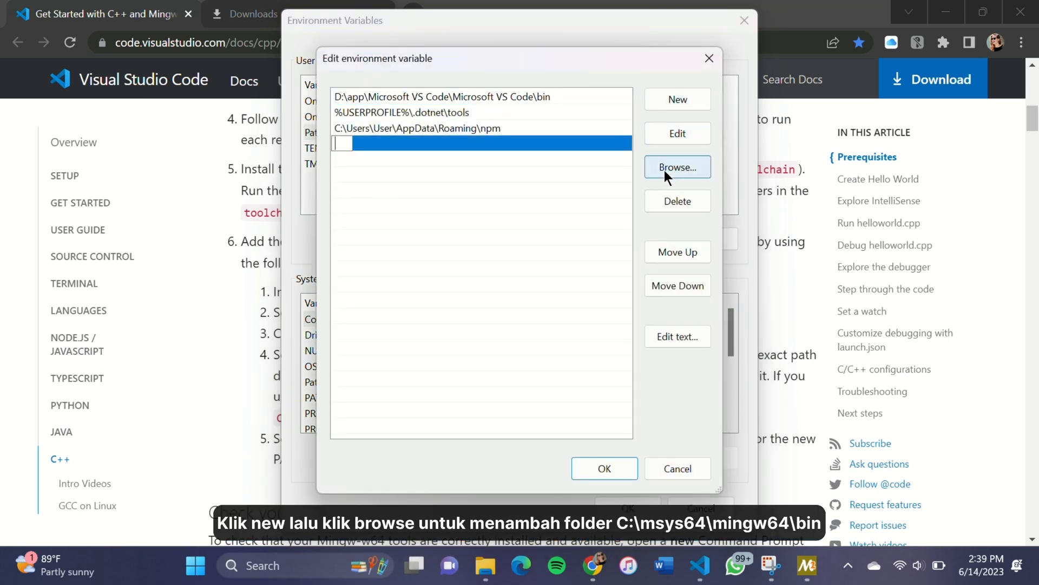
Add C:\msys64\mingw64\bin as a new Path entry and save the environment variables.
left_click(678, 167)
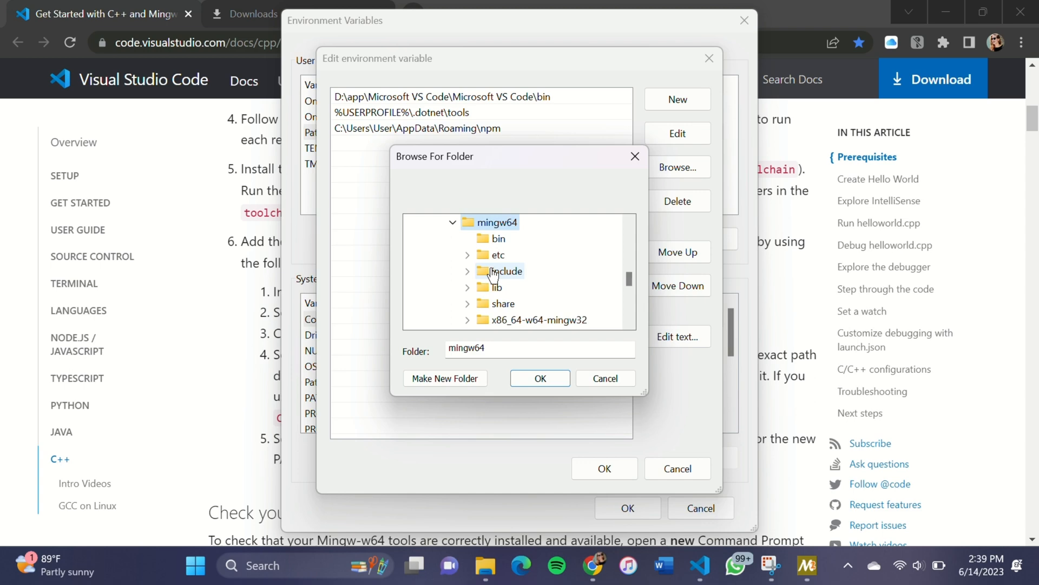
left_click(498, 238)
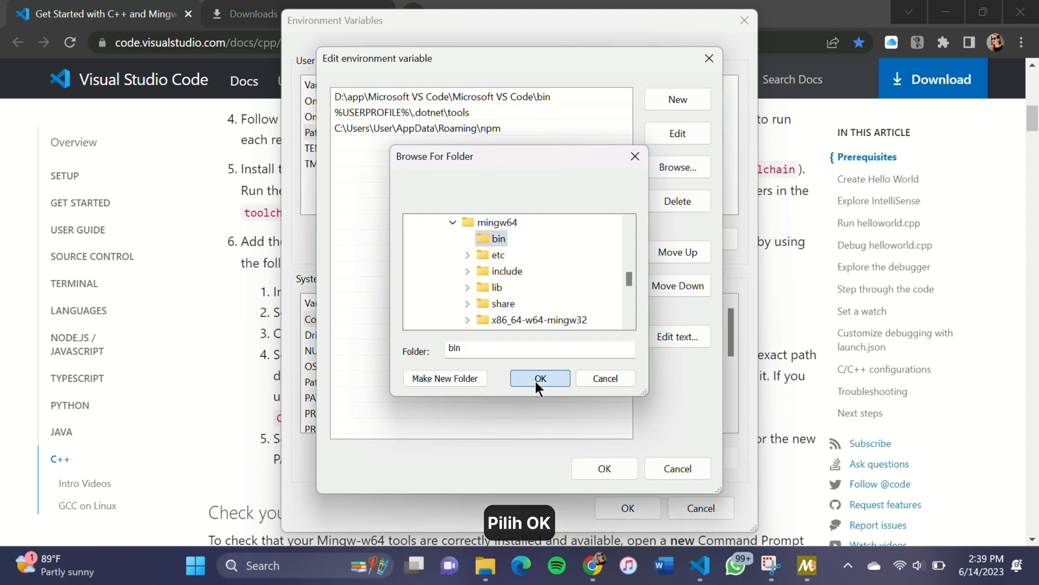
left_click(540, 379)
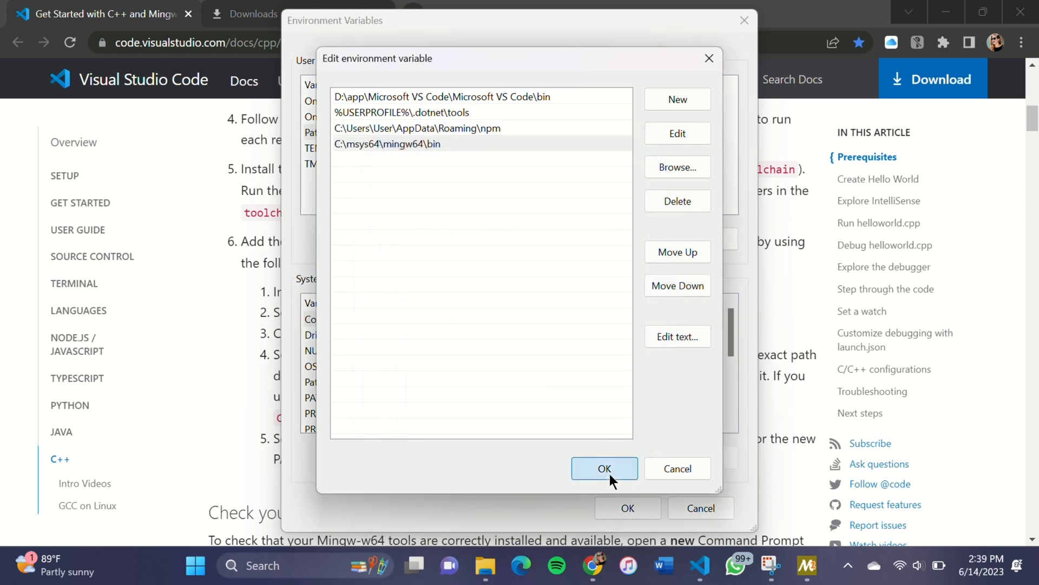
left_click(605, 468)
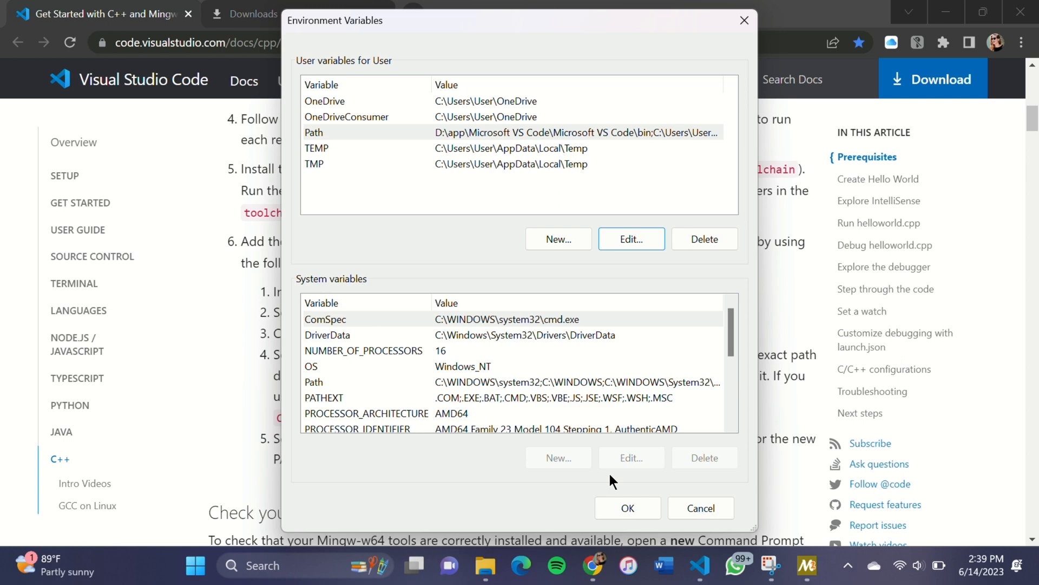
left_click(627, 508)
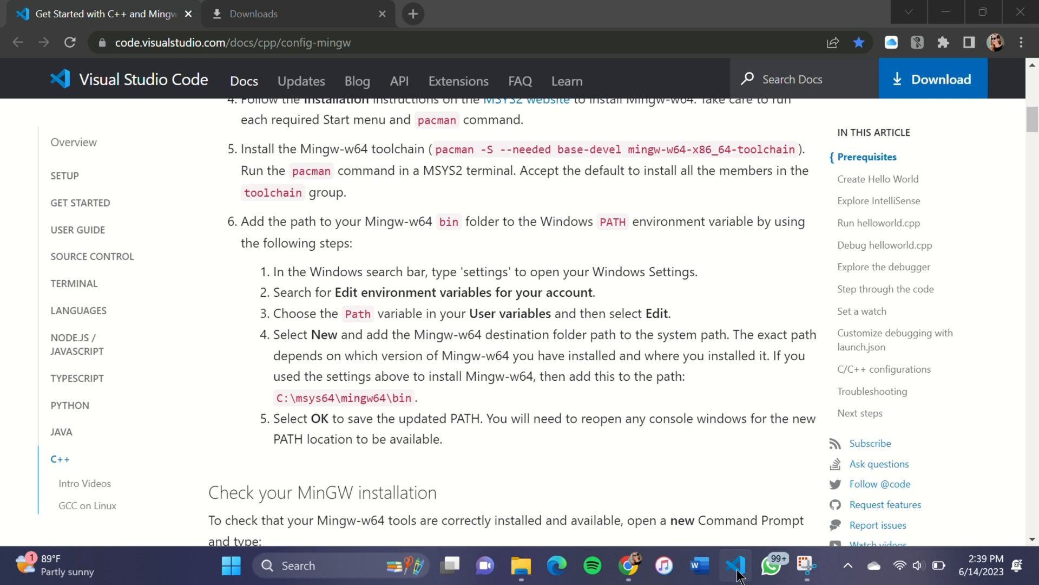
Return to VS Code and run lat4.cpp, now compiling with g++ in the terminal.
left_click(728, 565)
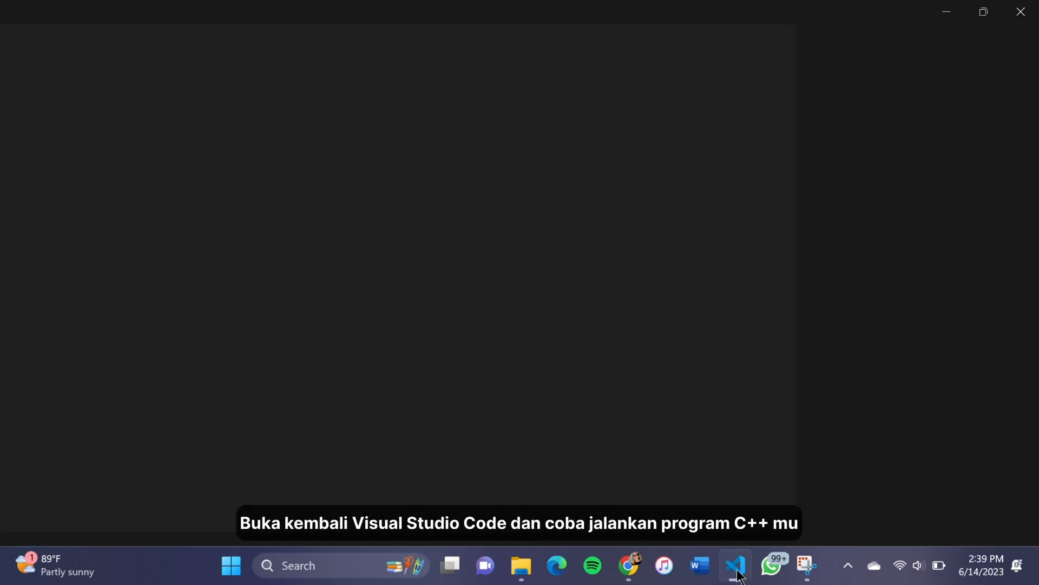
left_click(733, 565)
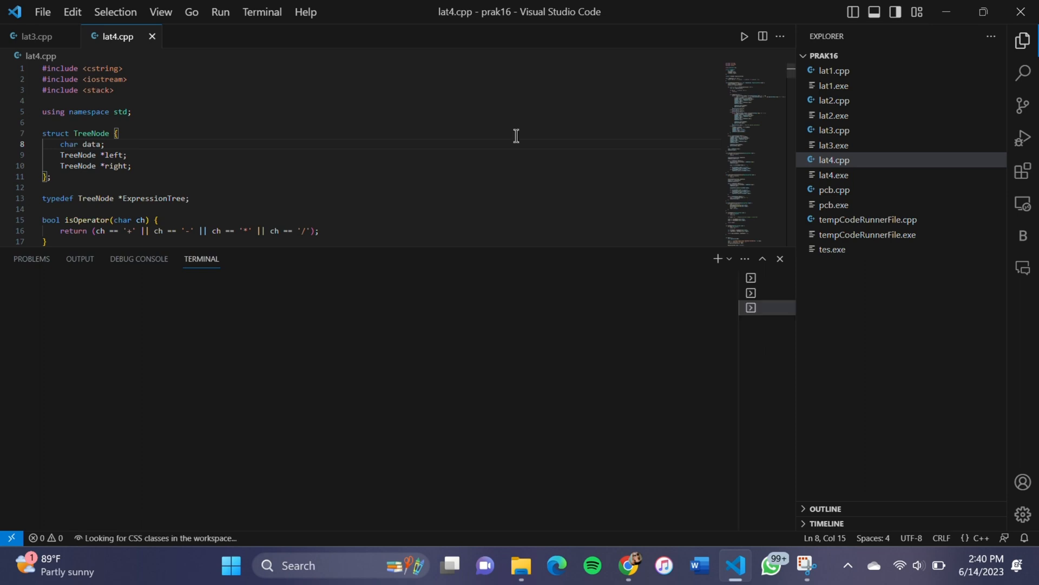
mouse_move(617, 255)
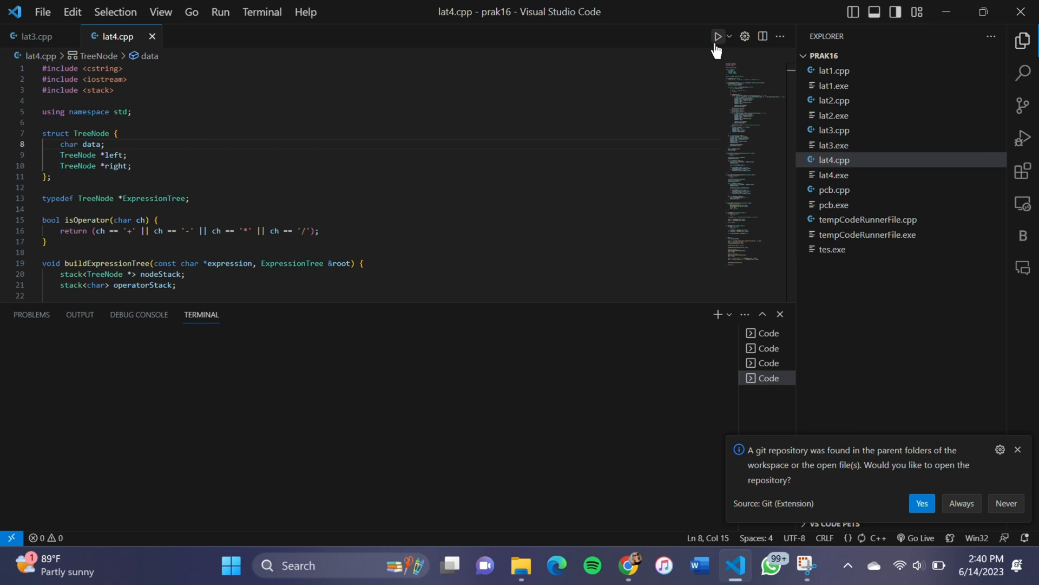
left_click(717, 37)
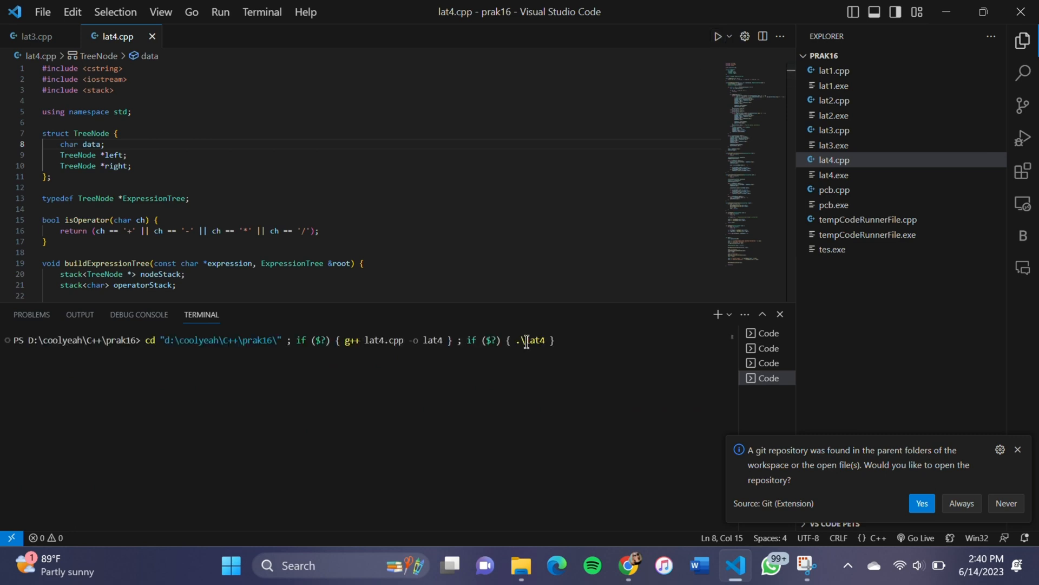
mouse_move(578, 377)
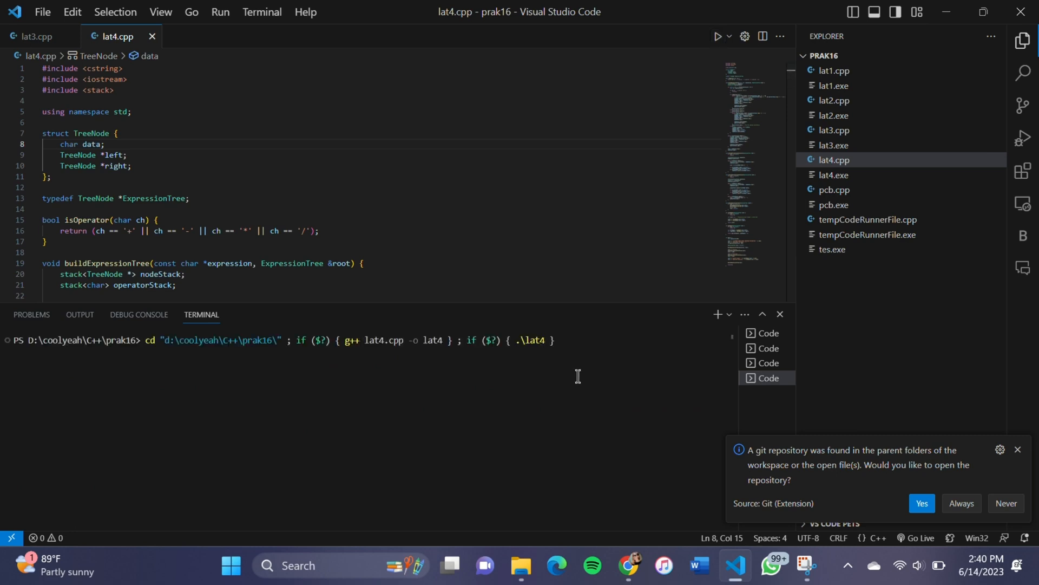